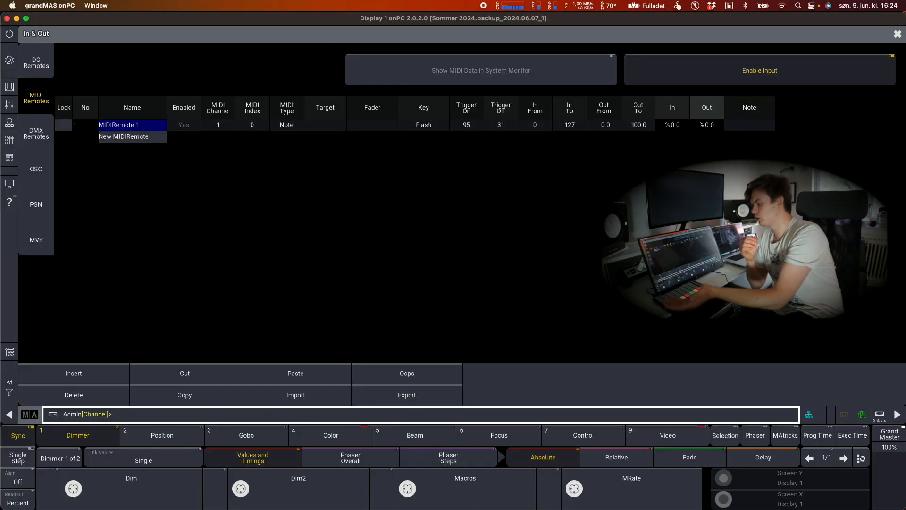
Add a MIDI module using APC MINI as both input and output device
left_click(325, 124)
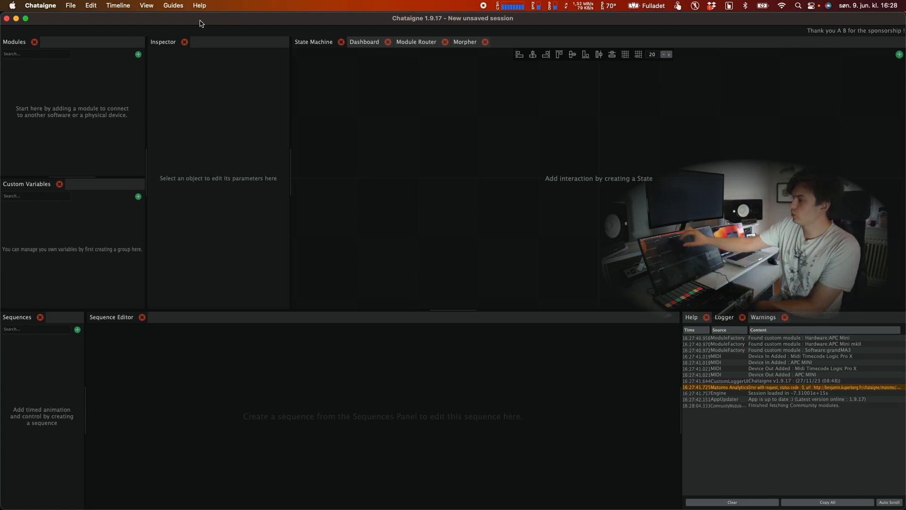
left_click(137, 54)
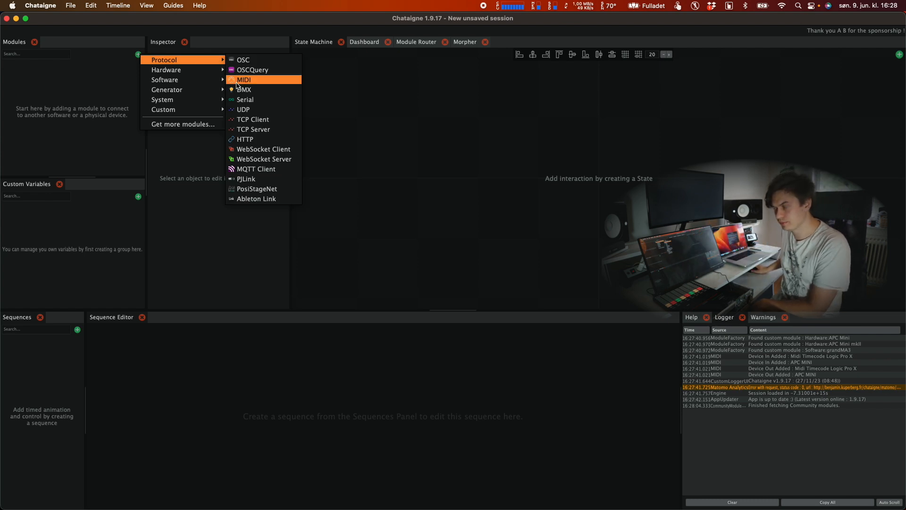
left_click(244, 79)
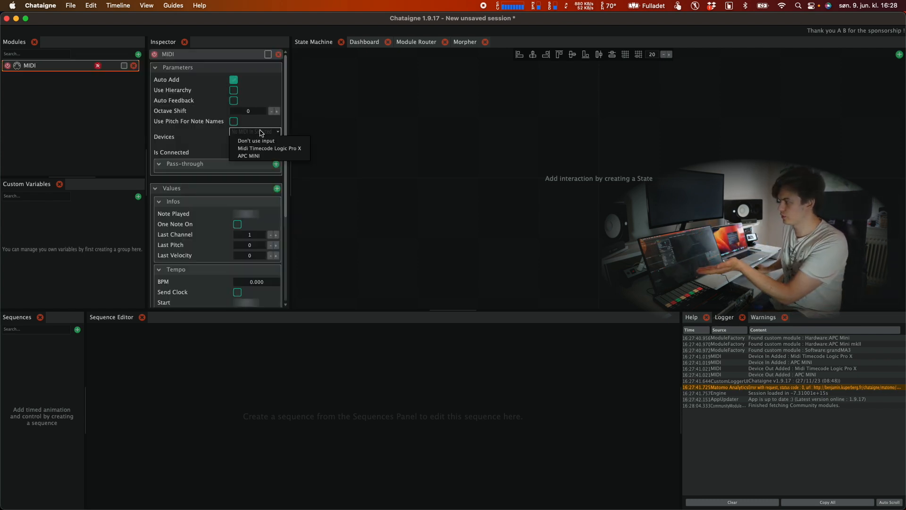
left_click(256, 140)
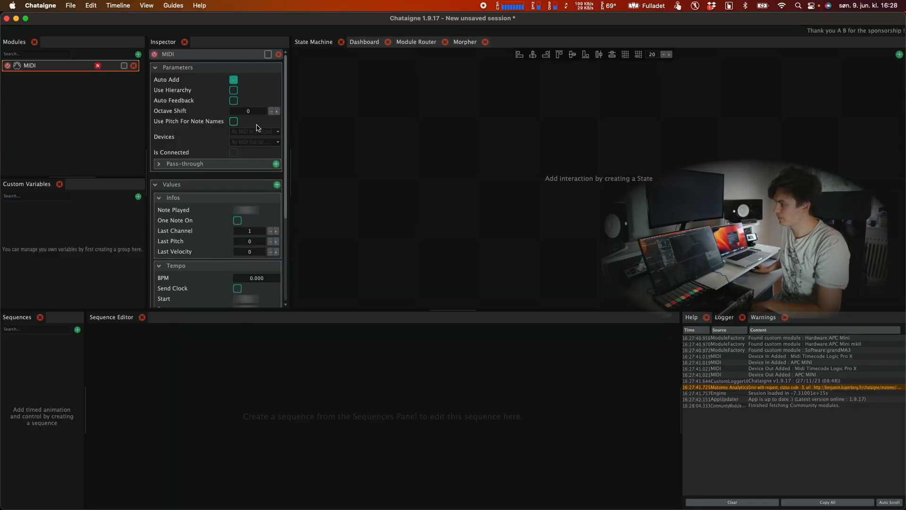
left_click(255, 131)
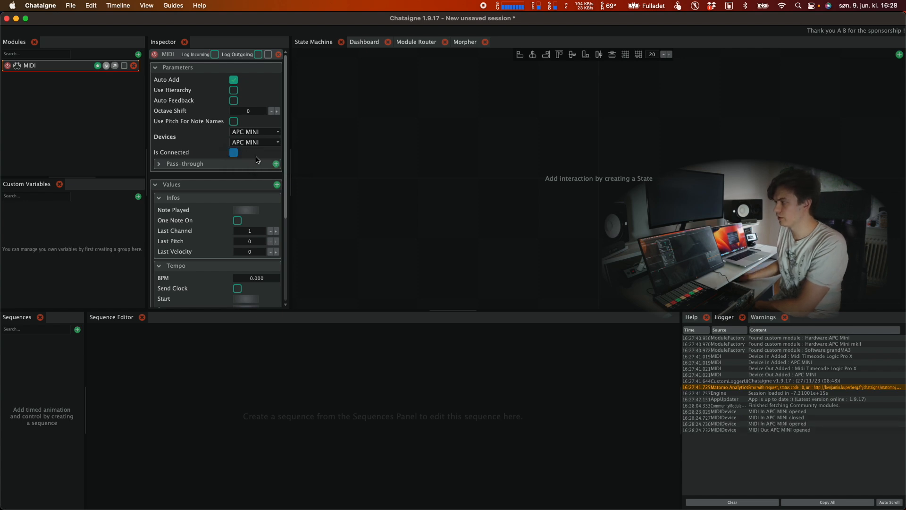
mouse_move(98, 13)
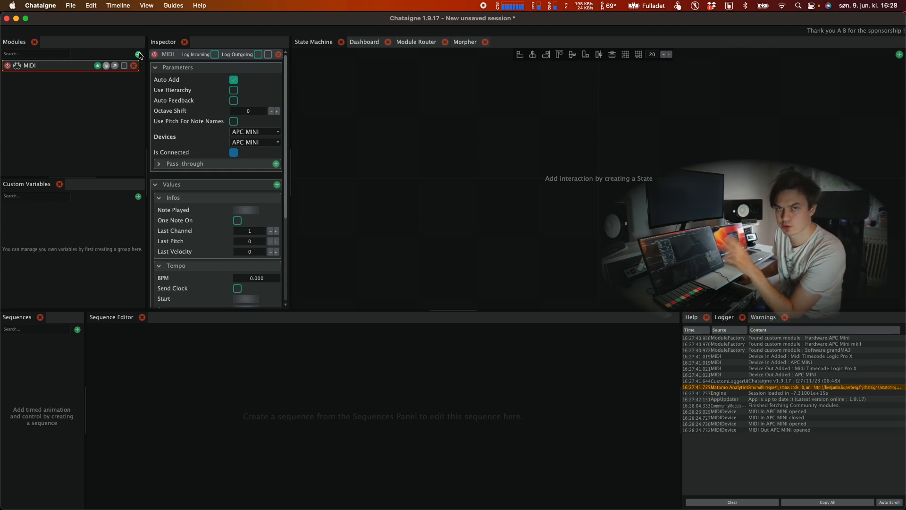
Browse the community modules and view the grandMA3 module's details
left_click(137, 55)
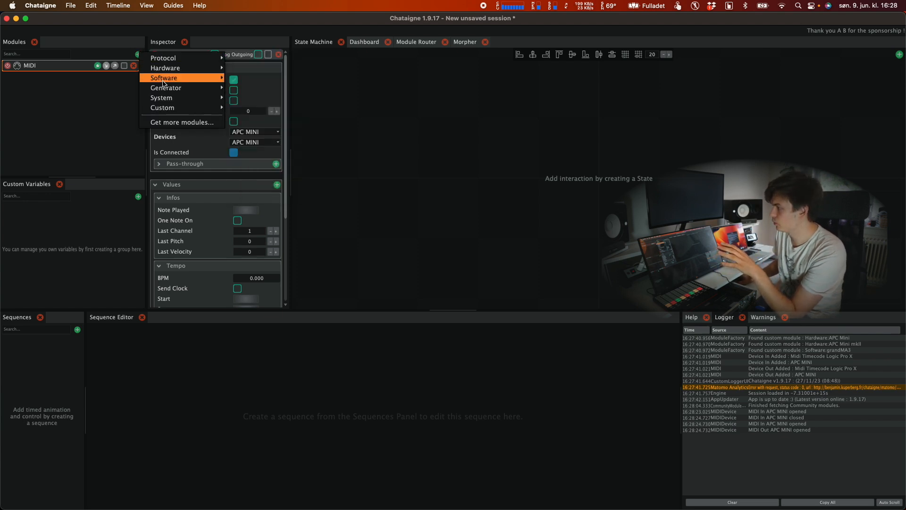
mouse_move(165, 78)
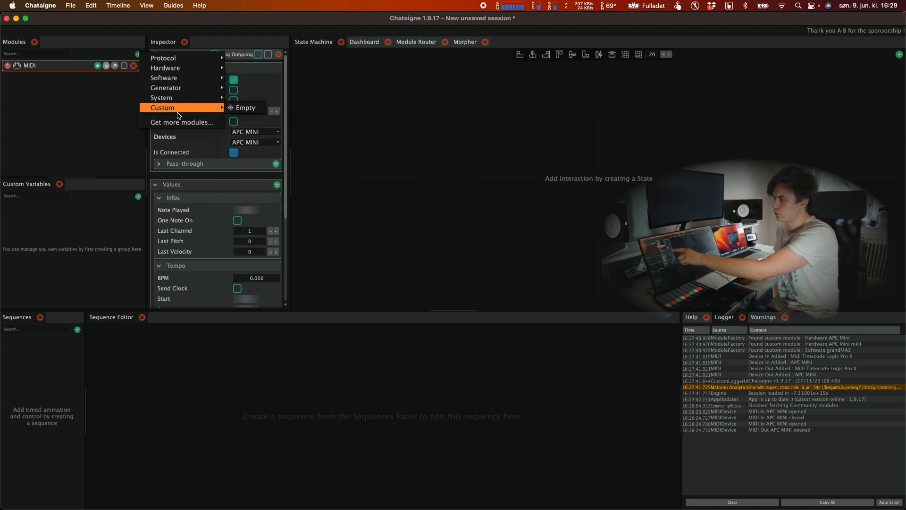
left_click(182, 122)
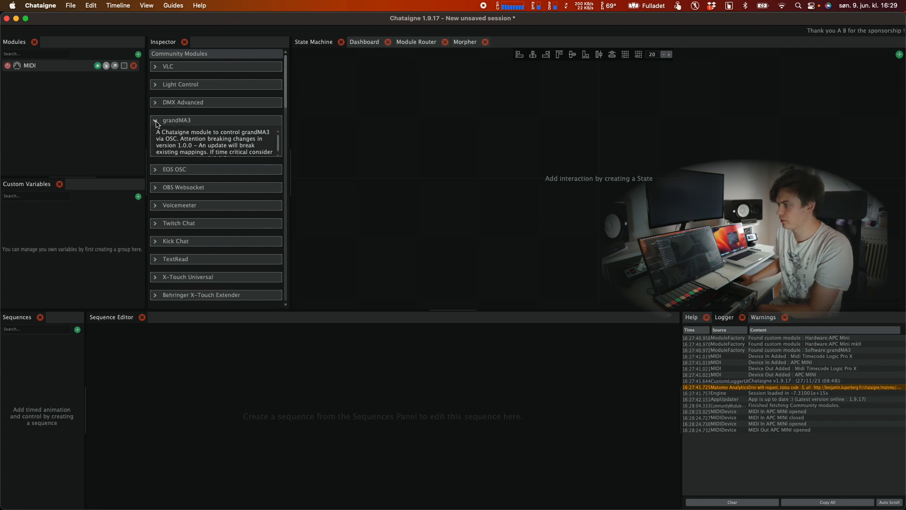
left_click(155, 121)
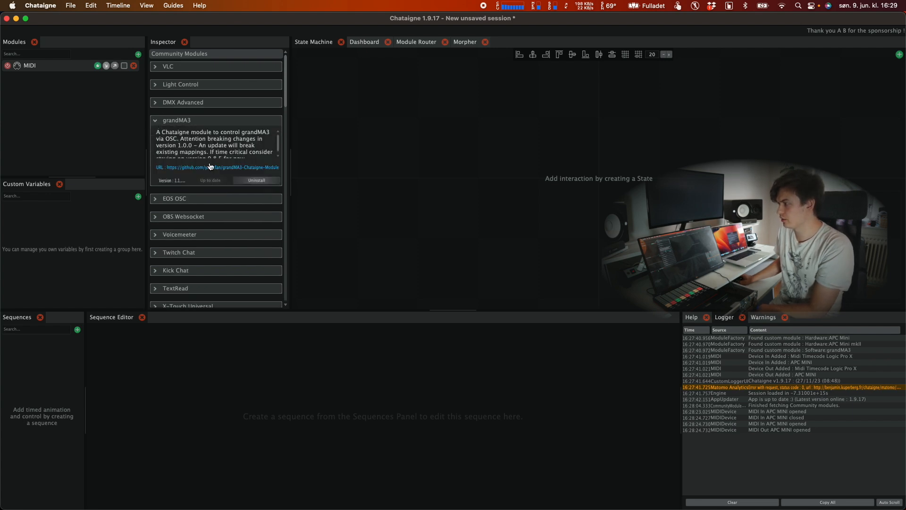
Add the grandMA3 module to the session and enable Log Outgoing
left_click(137, 54)
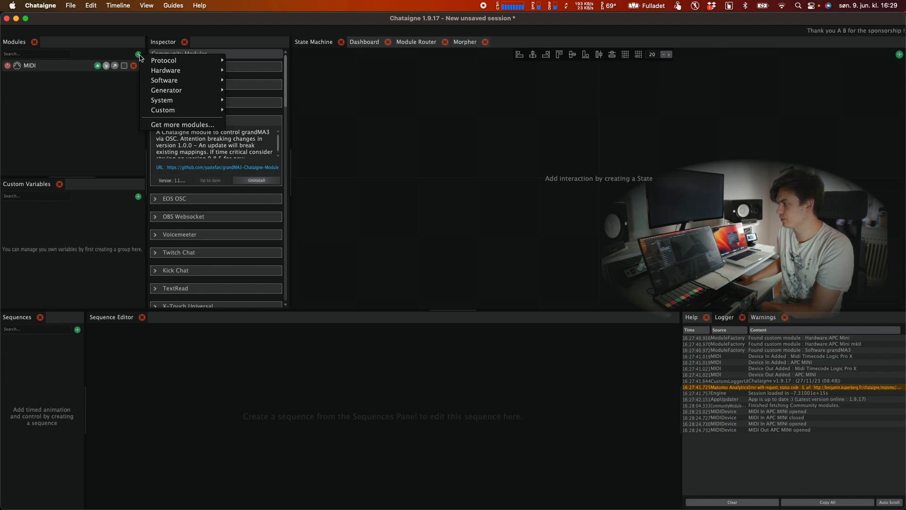
mouse_move(164, 80)
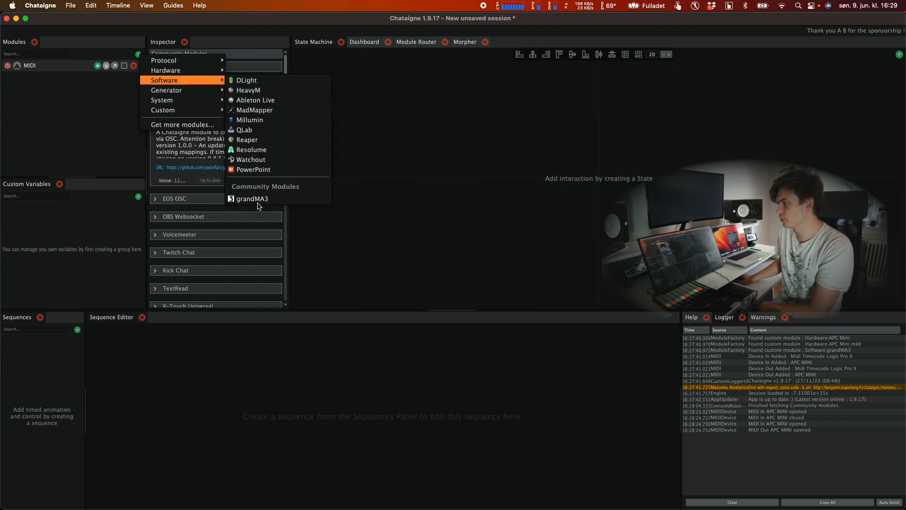
left_click(252, 198)
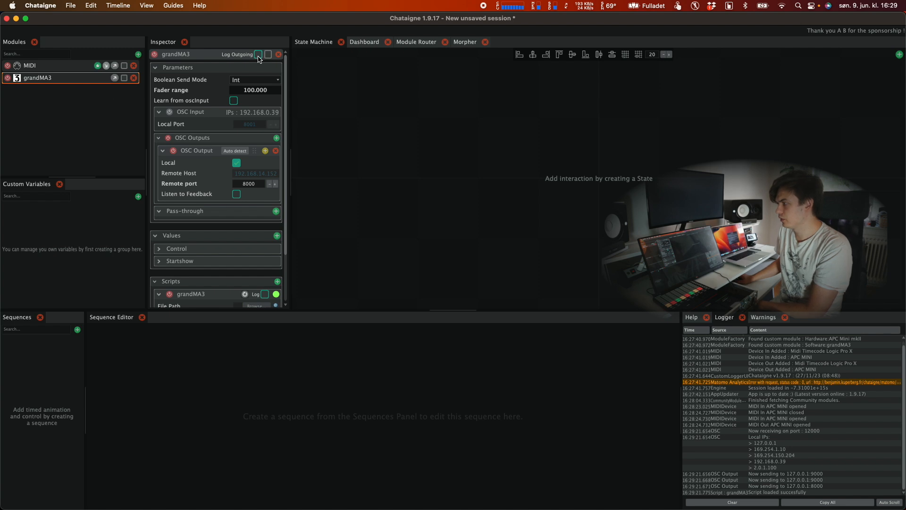
left_click(258, 54)
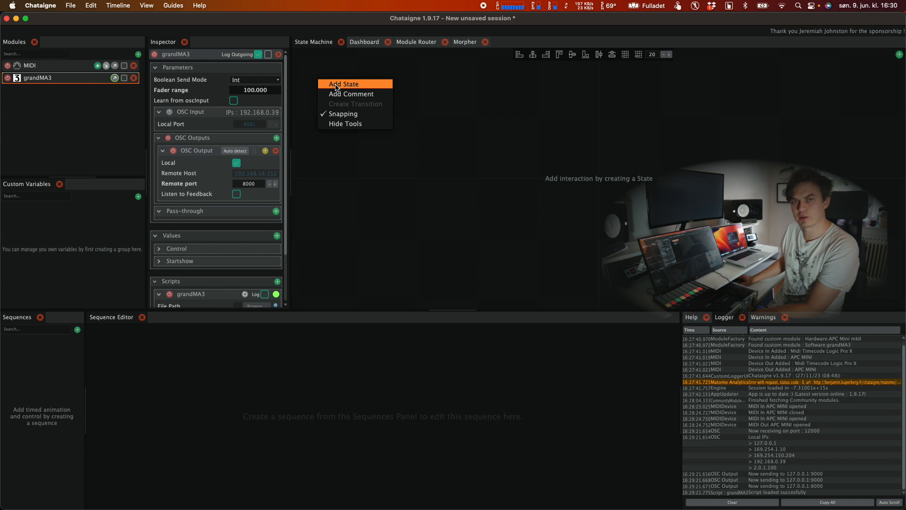
Create a state with a mapping and add a Remap filter targeting 0 to 1
left_click(344, 84)
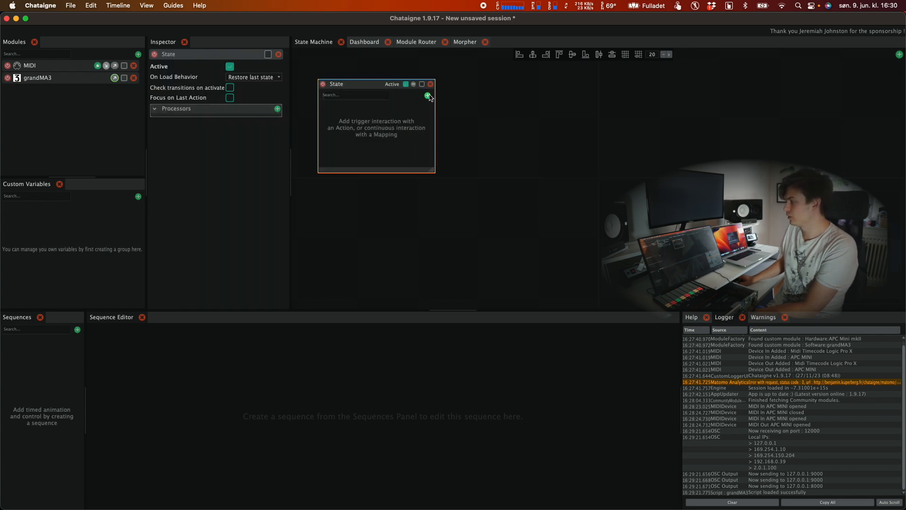
left_click(427, 96)
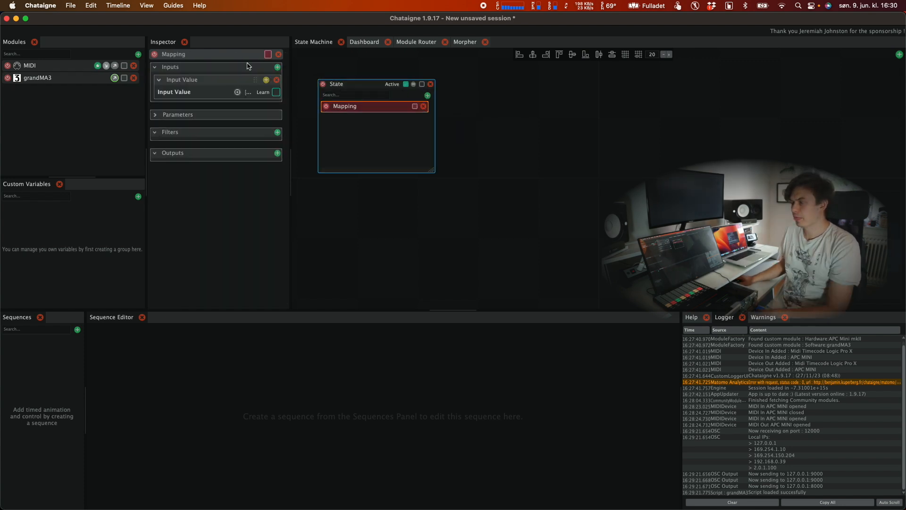
left_click(277, 132)
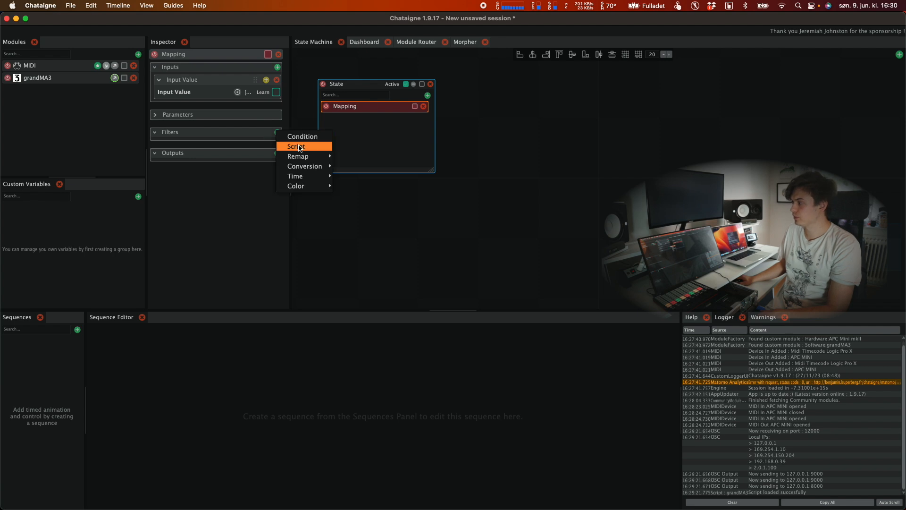
mouse_move(298, 156)
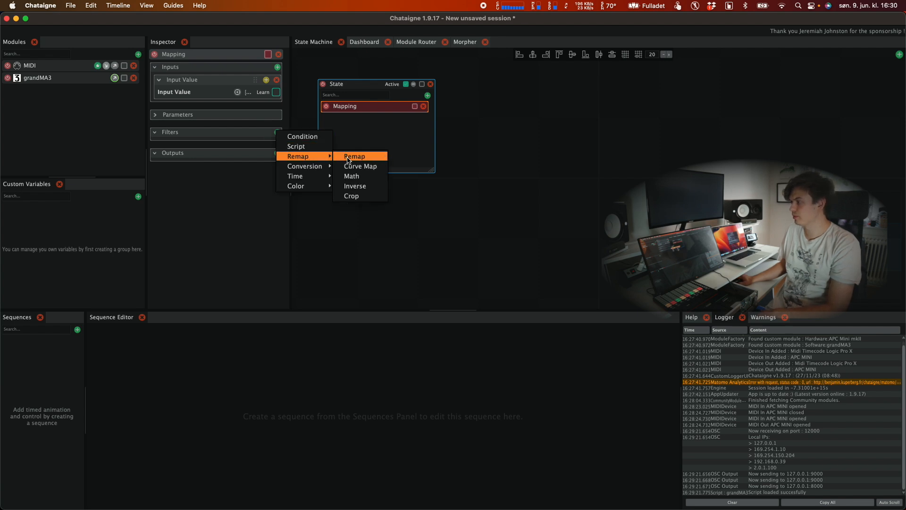
left_click(353, 156)
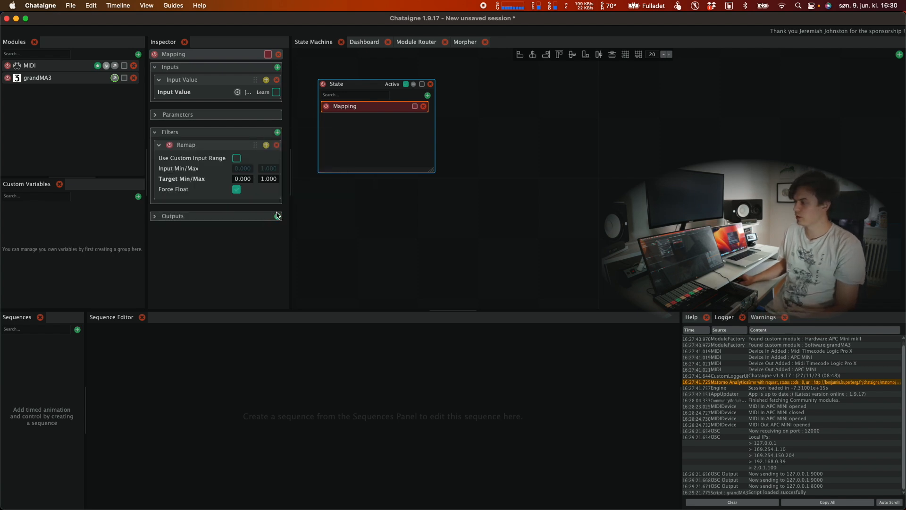
left_click(277, 215)
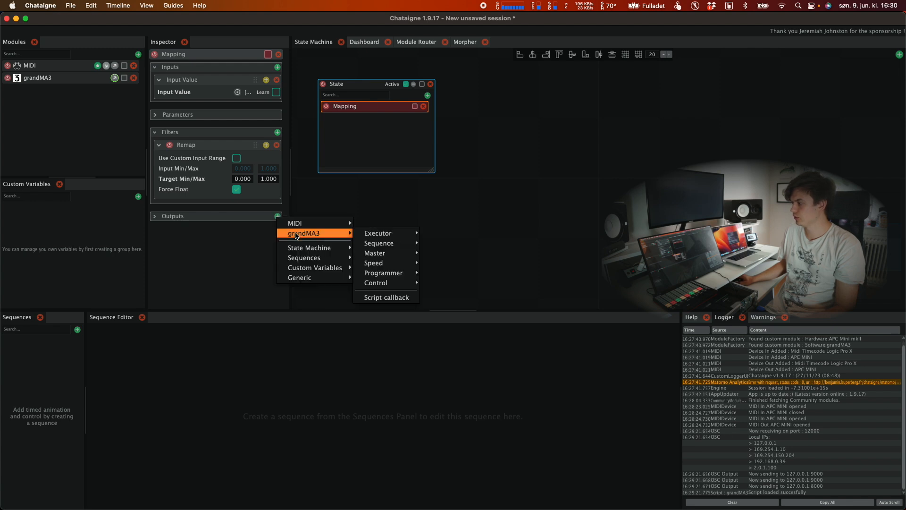
mouse_move(378, 233)
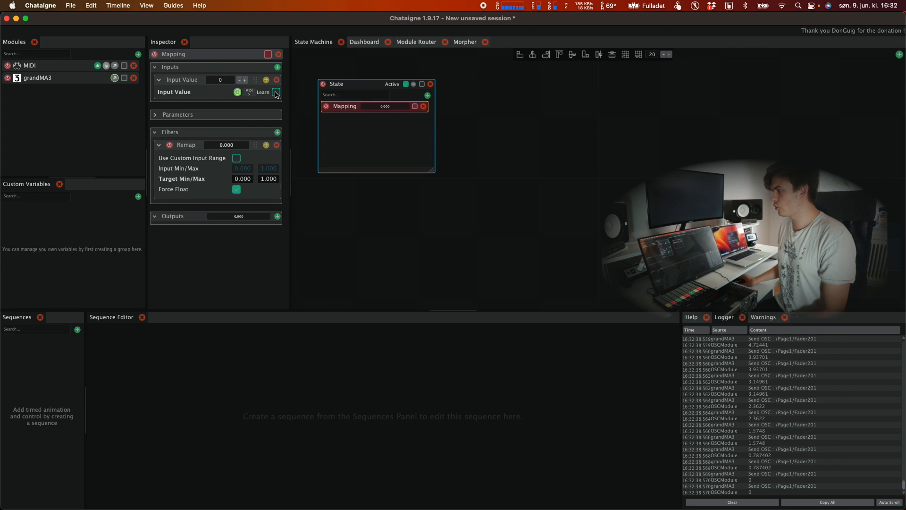
Learn a MIDI fader as input and output Move Executor Fader to executor 201
left_click(276, 92)
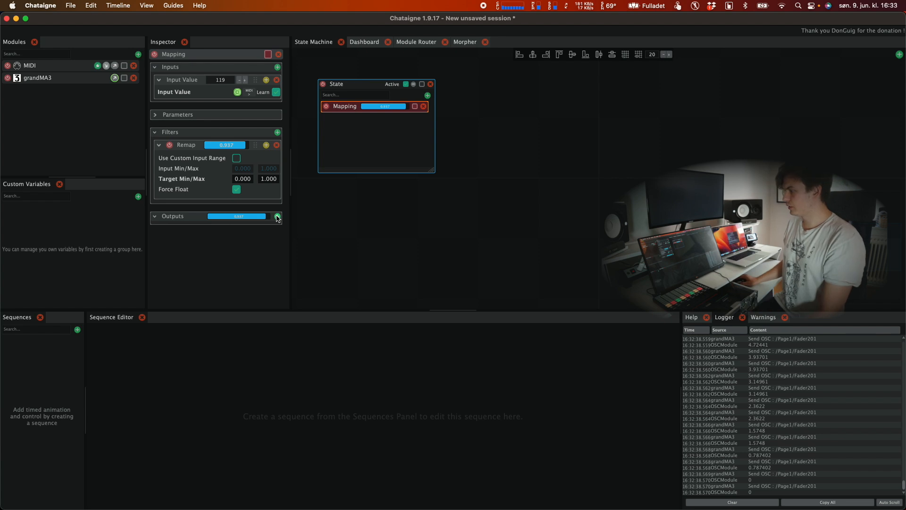
left_click(277, 215)
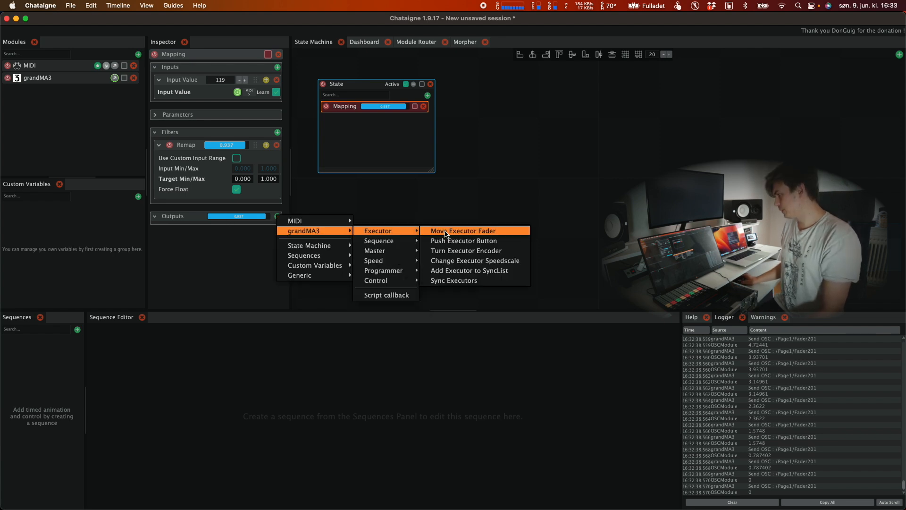
mouse_move(456, 237)
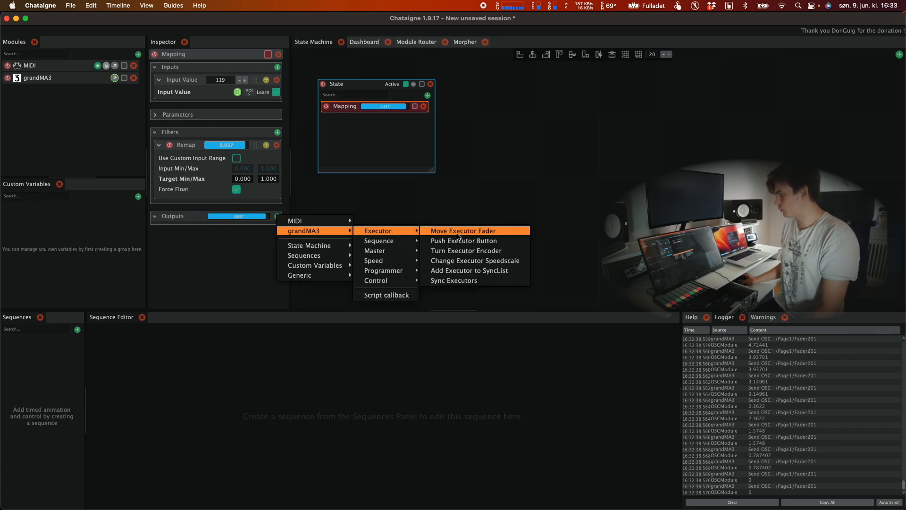
left_click(462, 231)
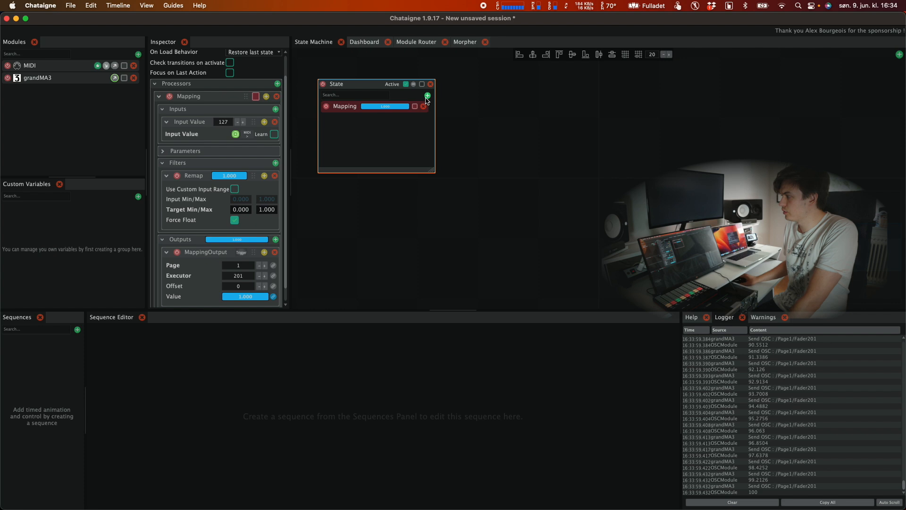
Add a second mapping and rename the mappings Fader 201 and Fader 202
left_click(428, 96)
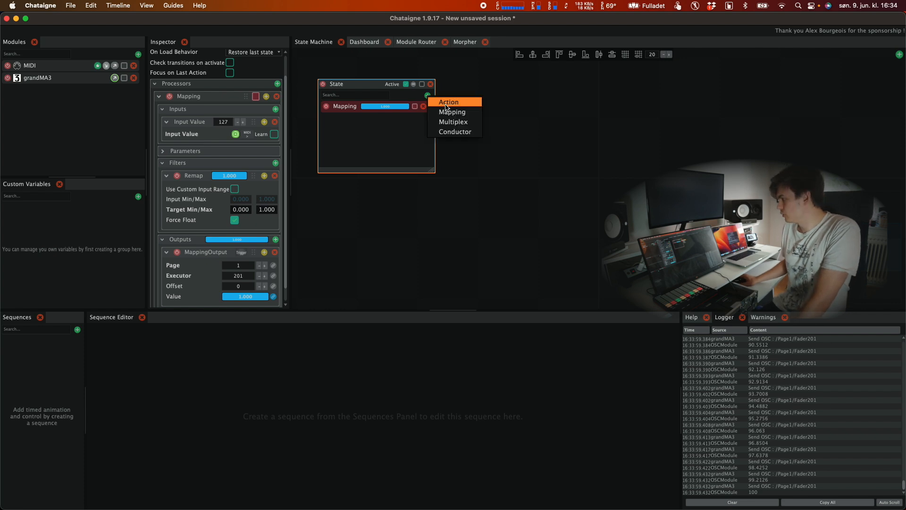
left_click(453, 111)
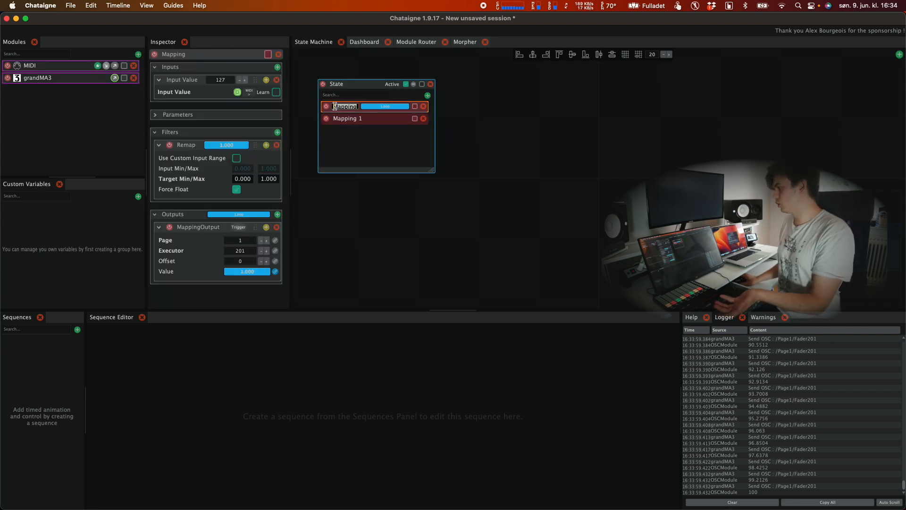
type("Fader 201")
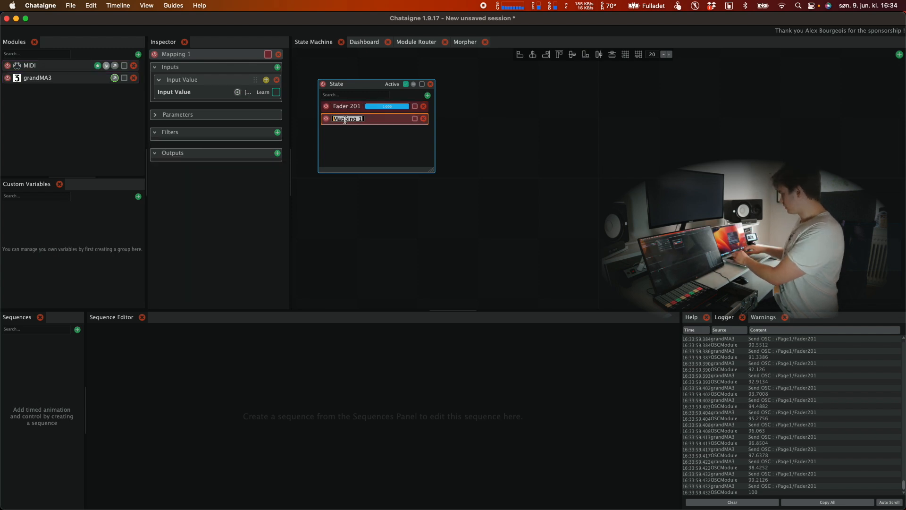
type("Fader 202")
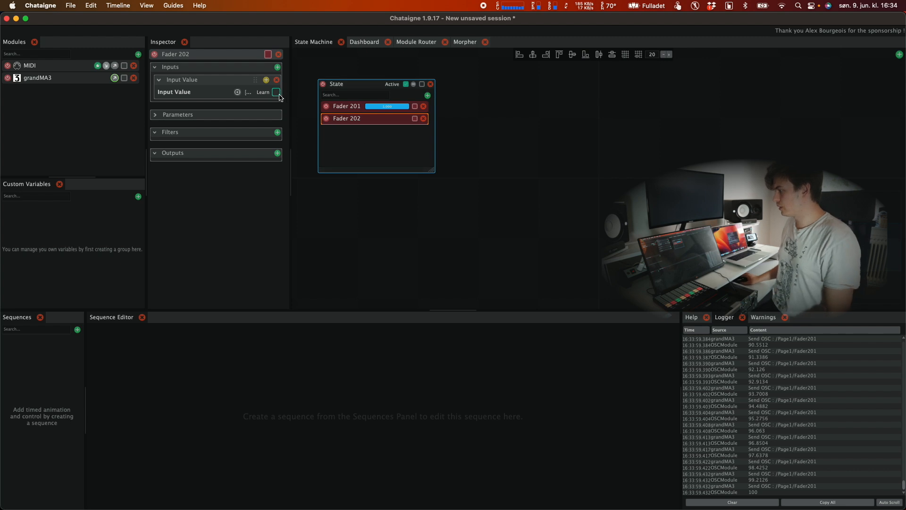
Learn another MIDI fader for Fader 202 and drive grandMA3 executor 202
left_click(275, 92)
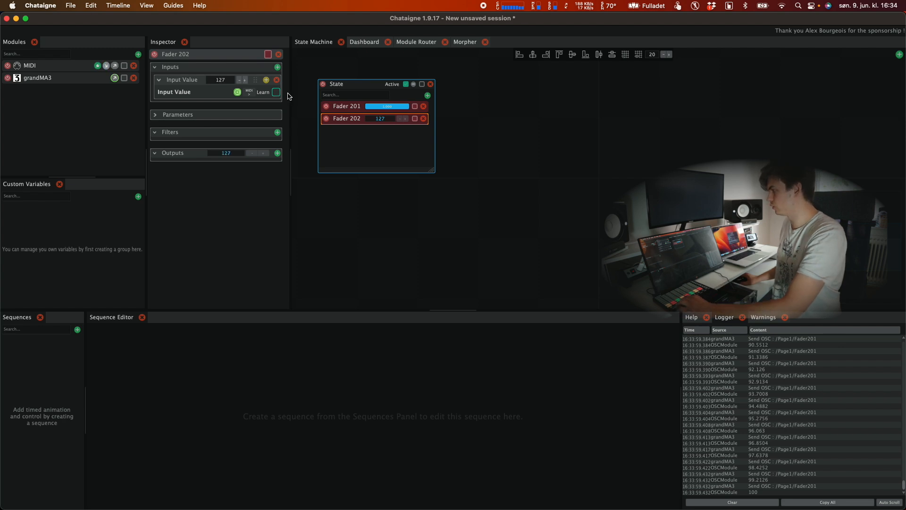
left_click(276, 132)
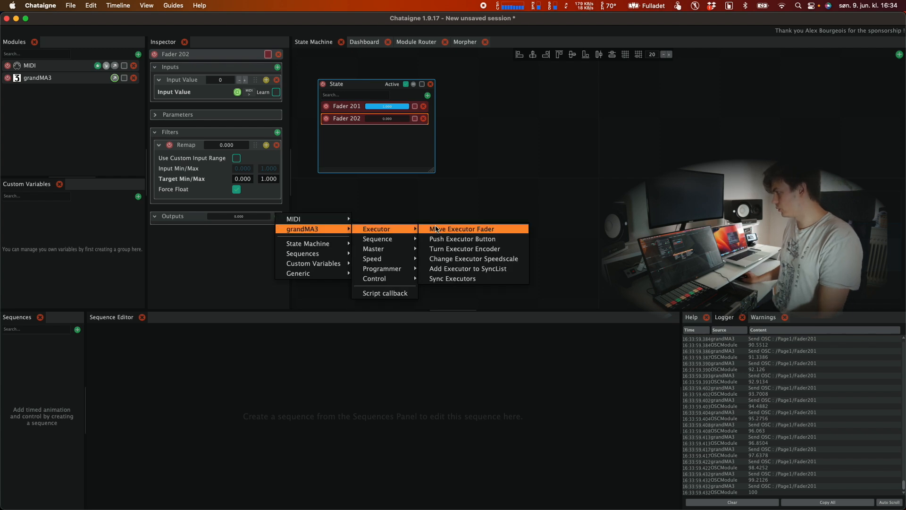
left_click(461, 228)
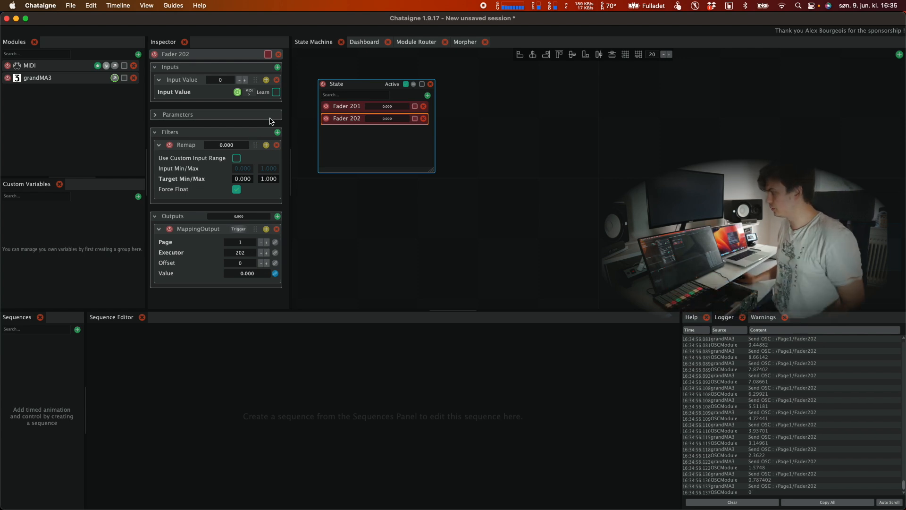
Add a third mapping with a Push Executor Button output and learn its input
left_click(427, 95)
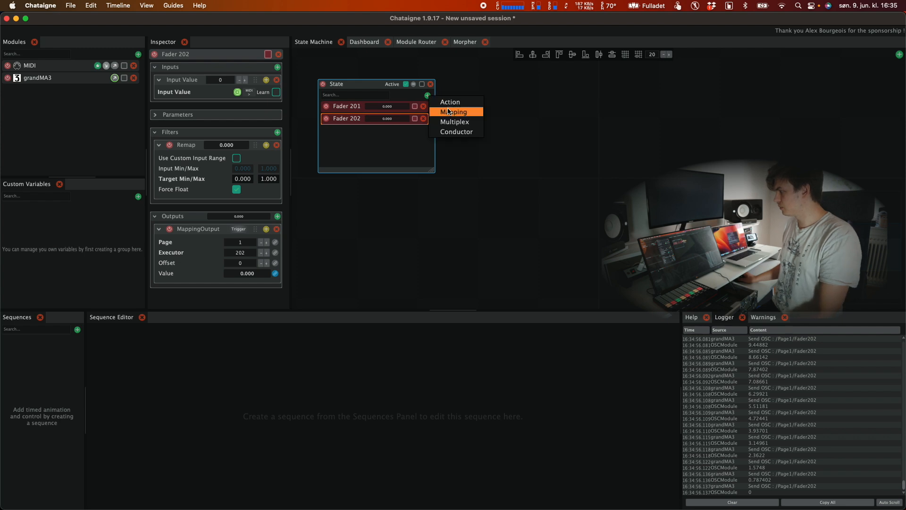
left_click(455, 112)
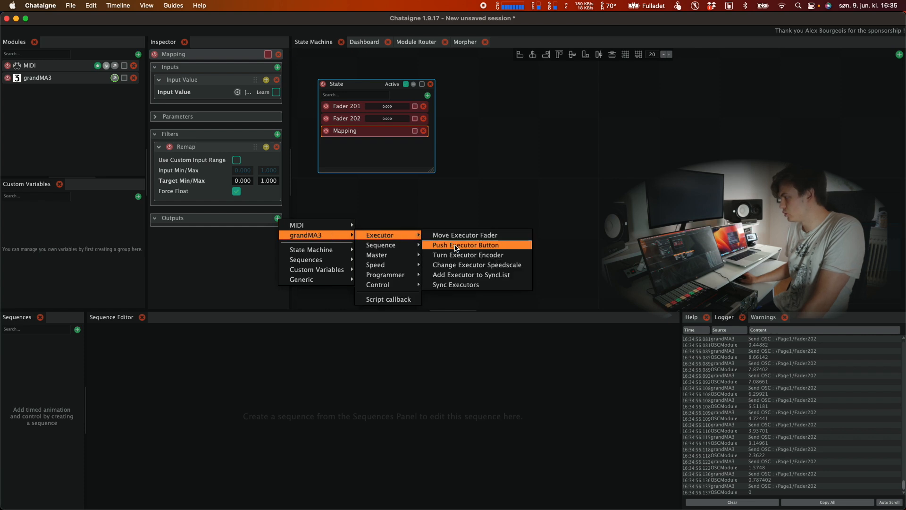
left_click(466, 245)
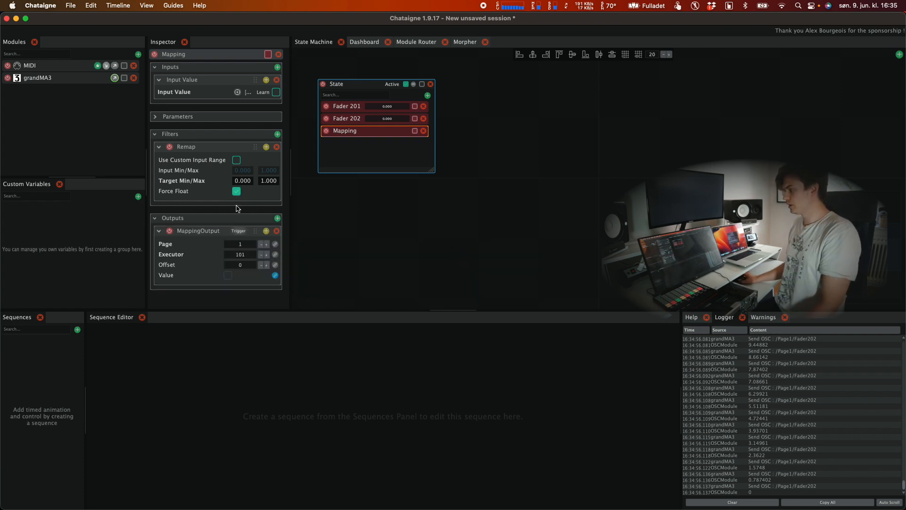
left_click(276, 92)
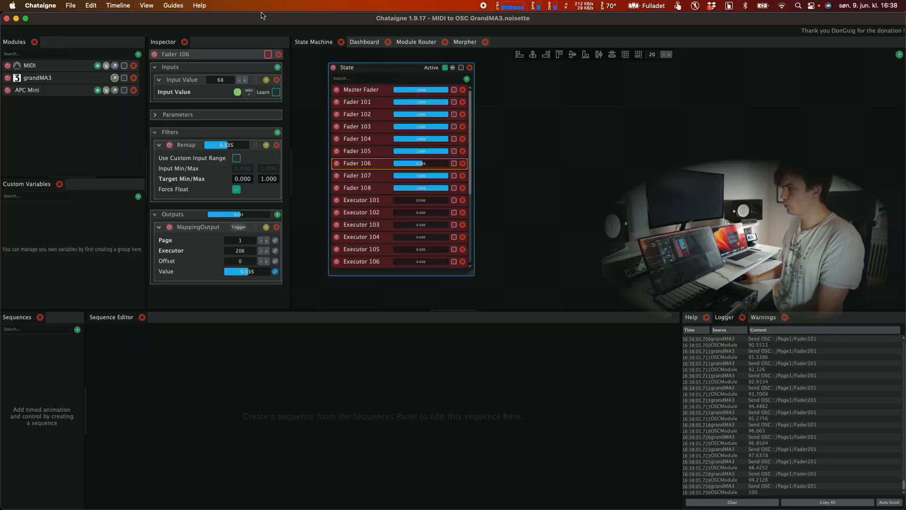
Select the APC Mini module and expand its Pad Colors section in the Inspector
left_click(27, 89)
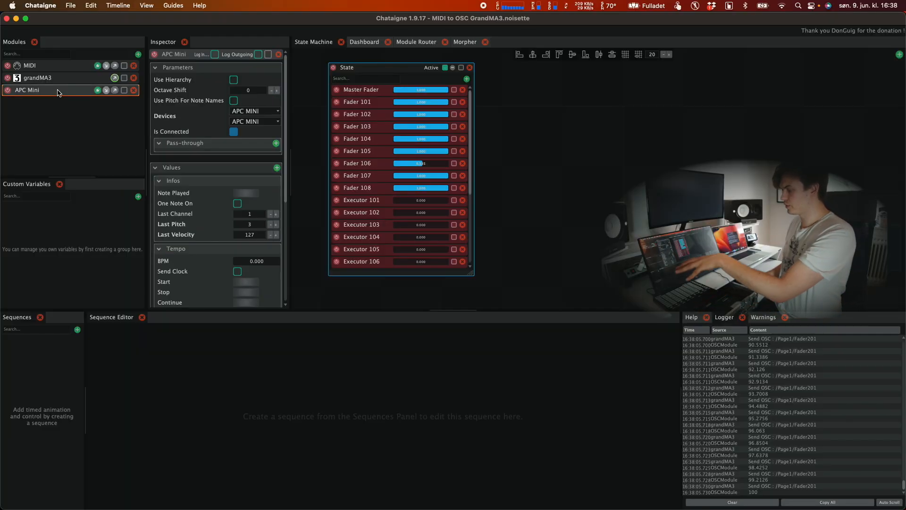
scroll("down", 3)
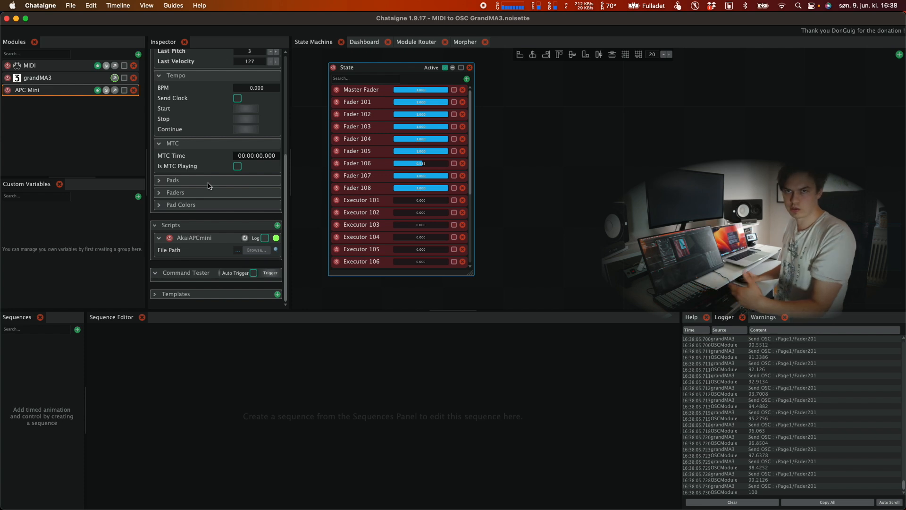
mouse_move(239, 193)
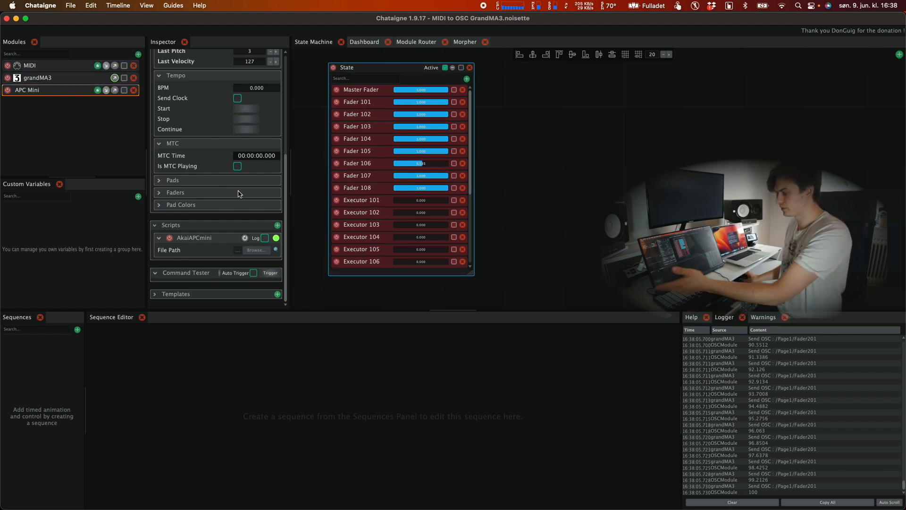
left_click(180, 204)
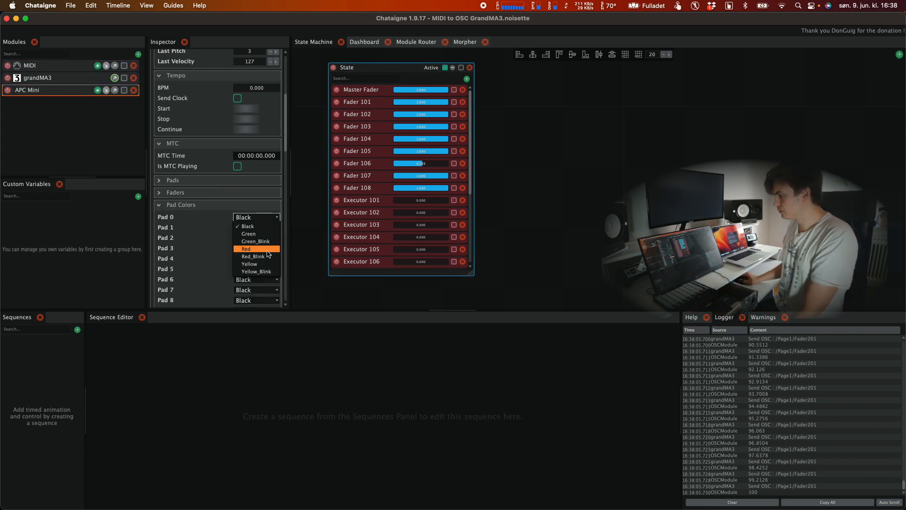